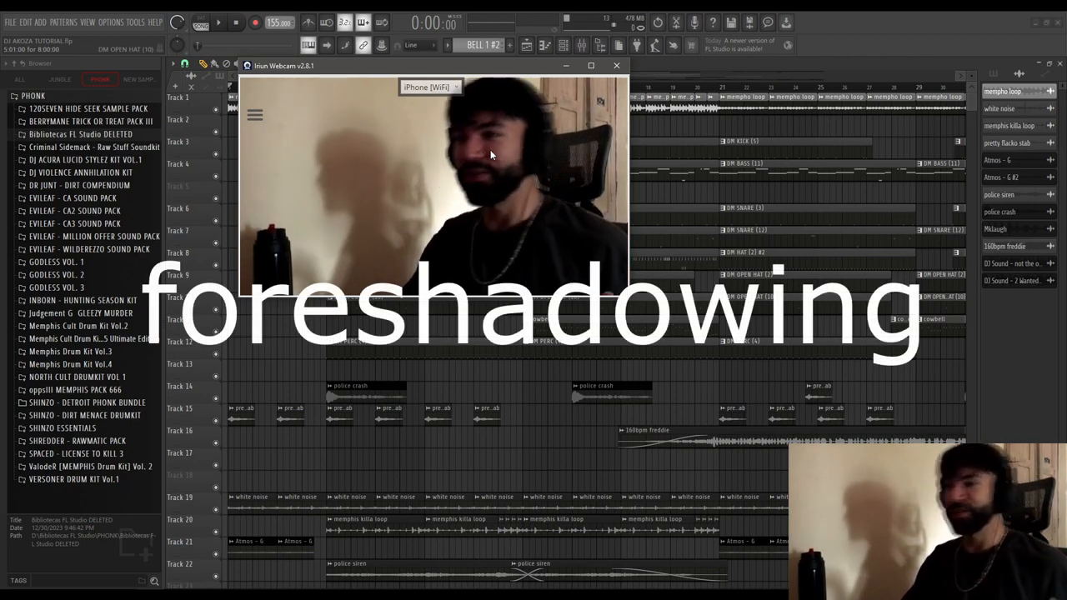
Show the mempho loop insert's effects, opening Fruity Parametric EQ 2 beside dblue Crusher.
{"action": "left_click", "coordinate": [616, 65]}
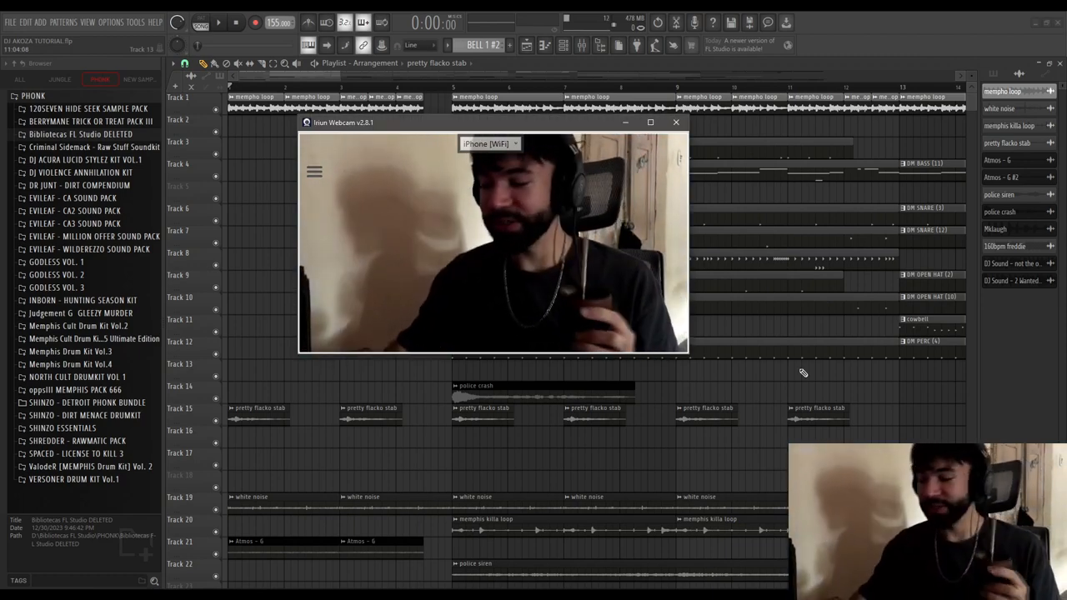
{"action": "left_click", "coordinate": [676, 123]}
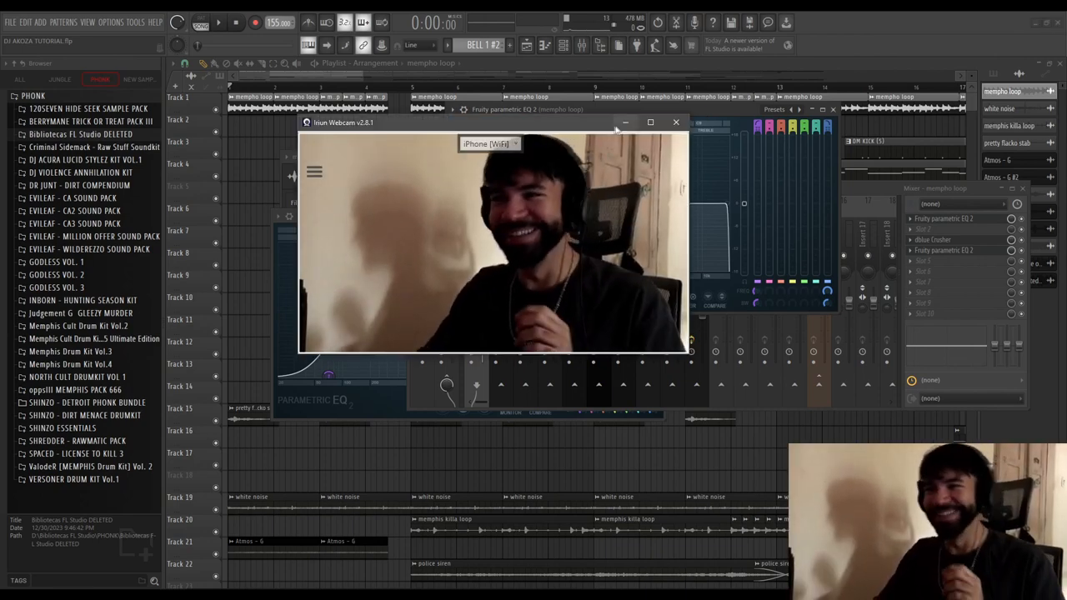
Open the pretty flacko stab clip's sample settings with the 'dat ml pretty flacko hit' waveform.
{"action": "left_click", "coordinate": [676, 122]}
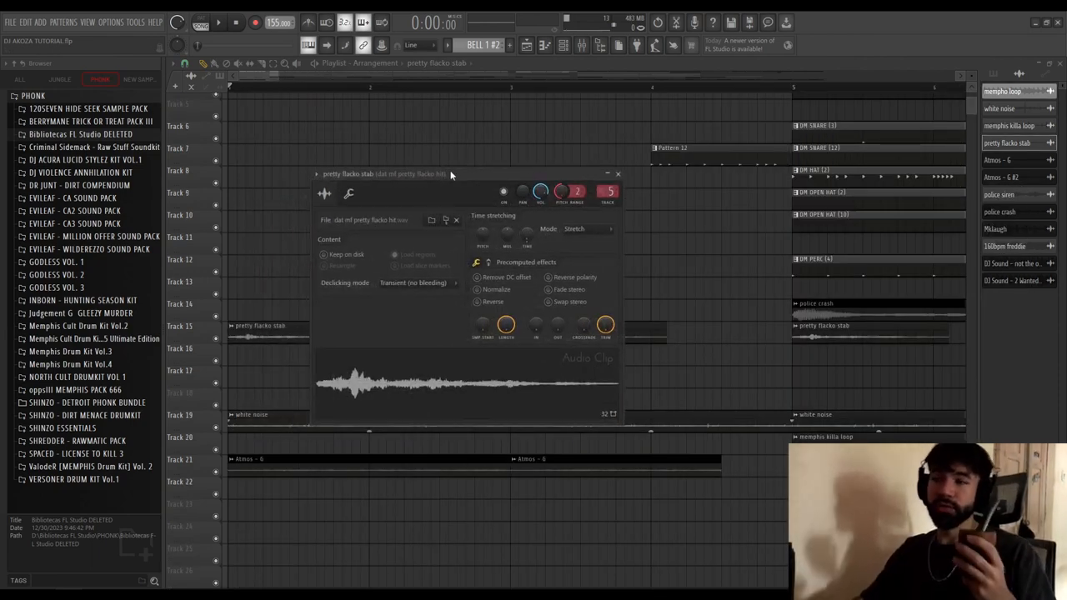
Show the Master insert's first Fruity Parametric EQ 2 with its band-pass curve.
{"action": "left_click_drag", "start_coordinate": [450, 173], "coordinate": [492, 144]}
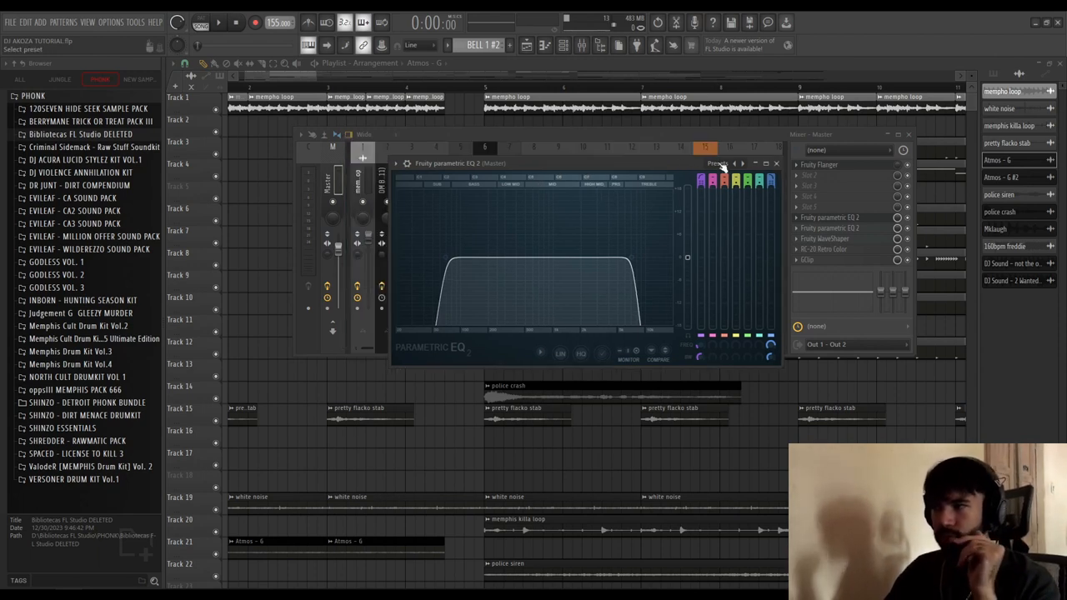
Inspect the master's second Parametric EQ 2 and GClip, then show the Channel Rack patterns.
{"action": "left_click", "coordinate": [732, 163]}
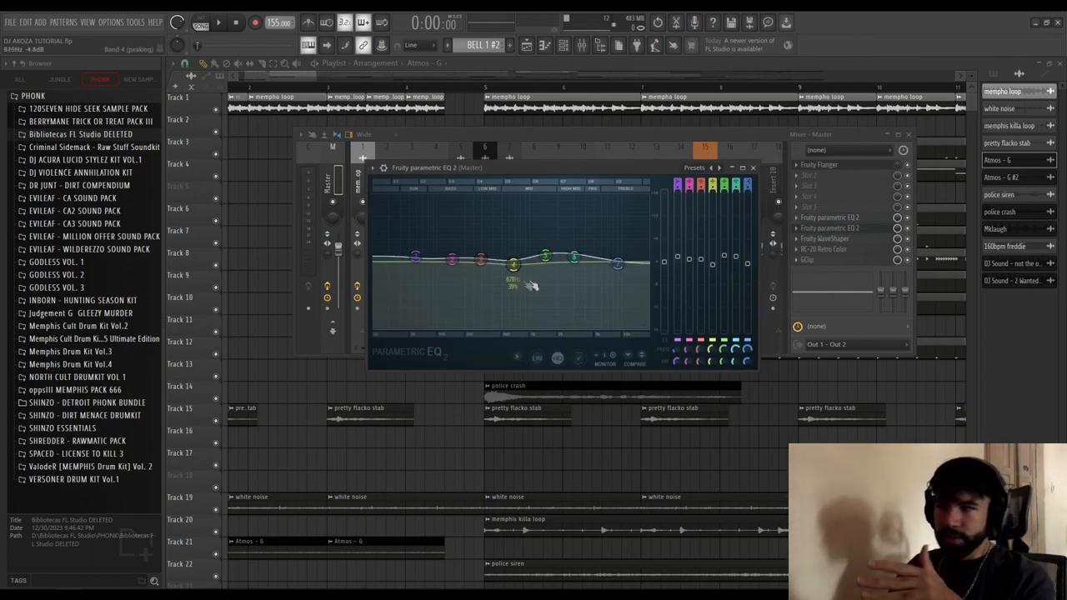
{"action": "left_click", "coordinate": [824, 238]}
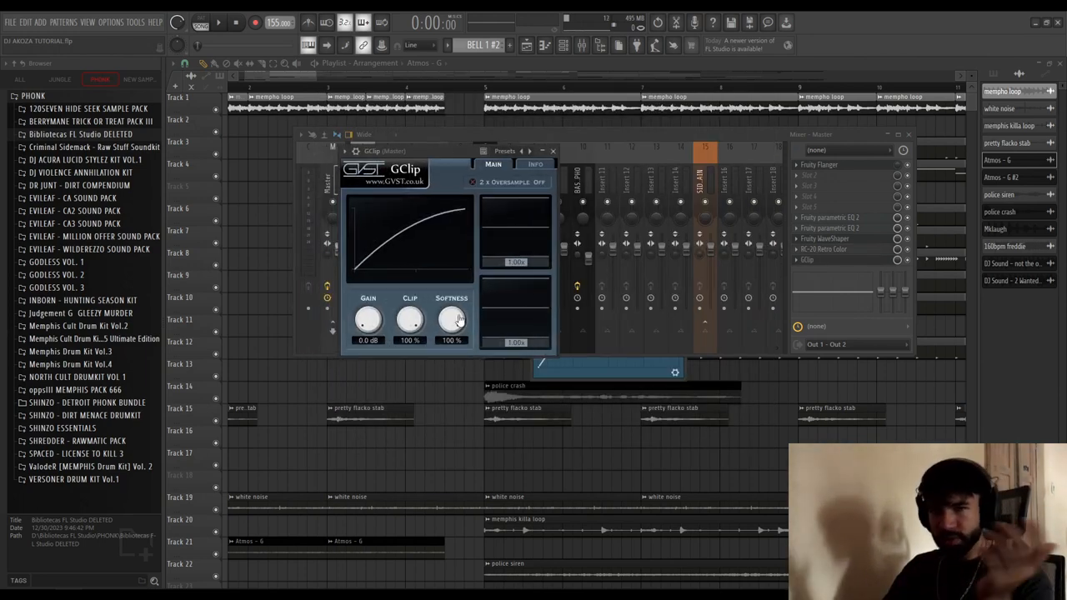
{"action": "left_click", "coordinate": [553, 151]}
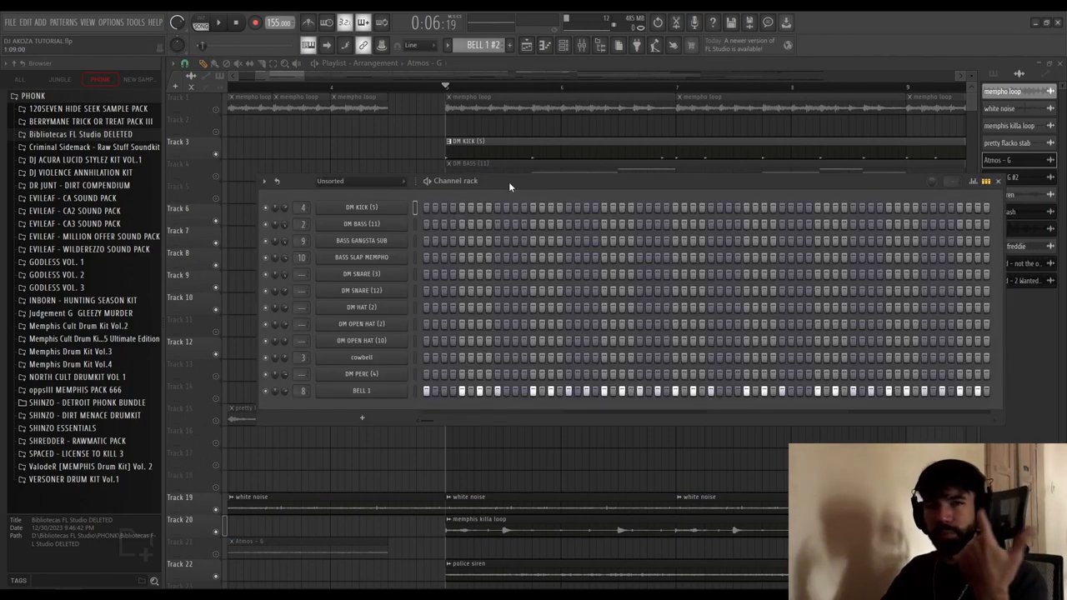
Show the CamelCrusher distortion plugin window on the cowbell's mixer insert.
{"action": "left_click", "coordinate": [361, 207]}
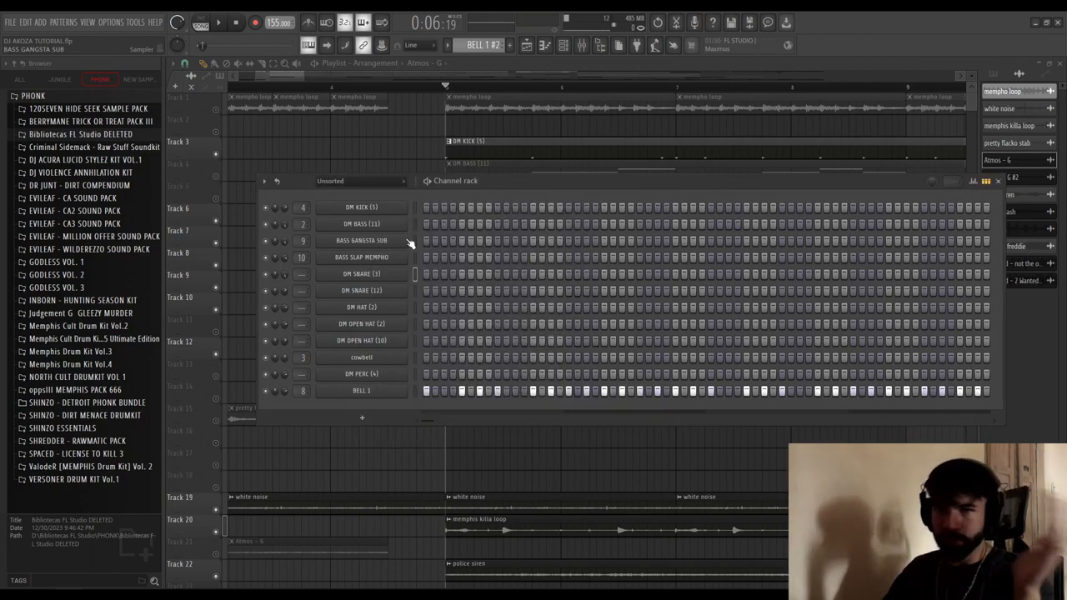
{"action": "mouse_move", "coordinate": [410, 234]}
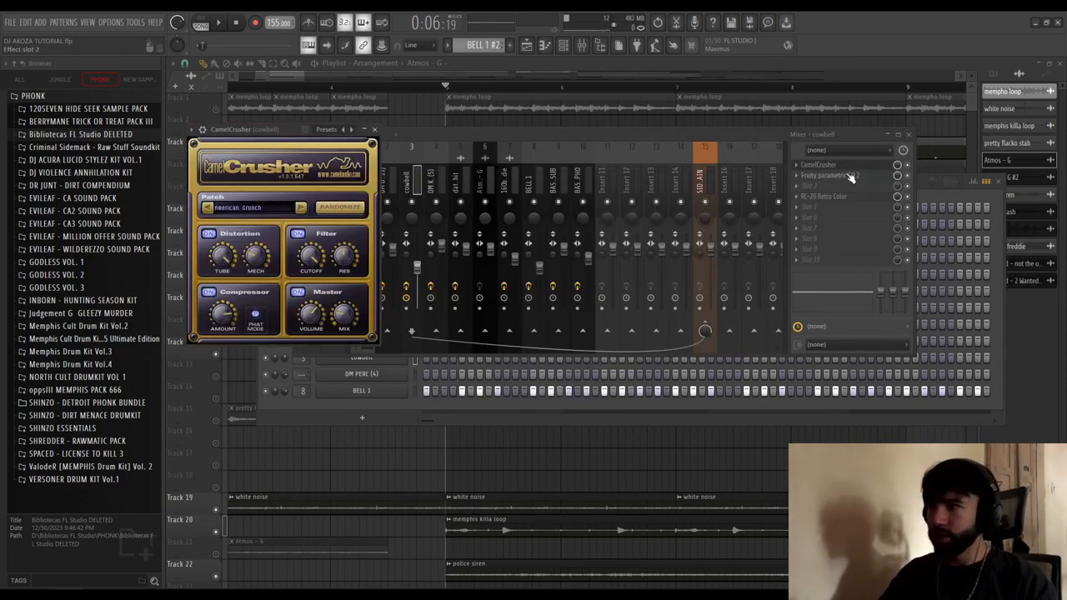
Add Fruity Reeverb 2 and Fruity Delay 2 to BELL 1, then return to the playlist.
{"action": "left_click", "coordinate": [822, 196]}
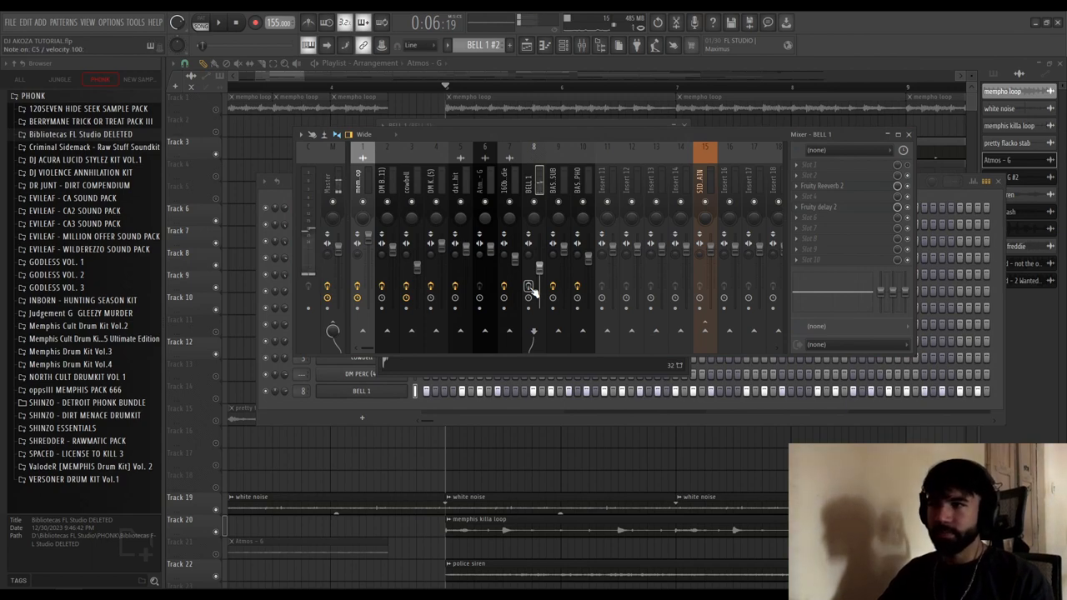
{"action": "left_click", "coordinate": [816, 186]}
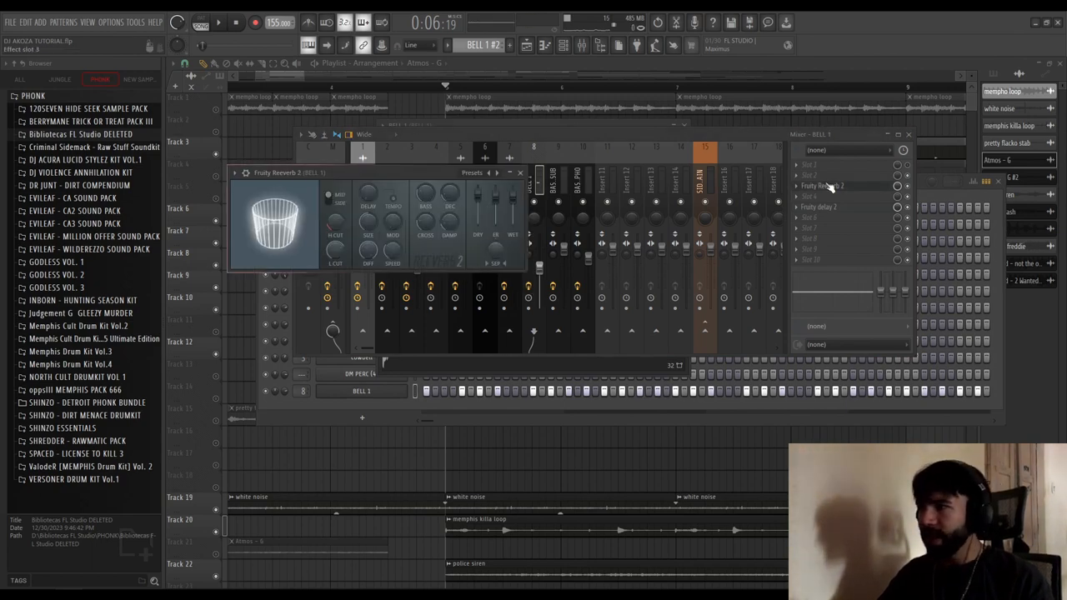
{"action": "left_click", "coordinate": [518, 173]}
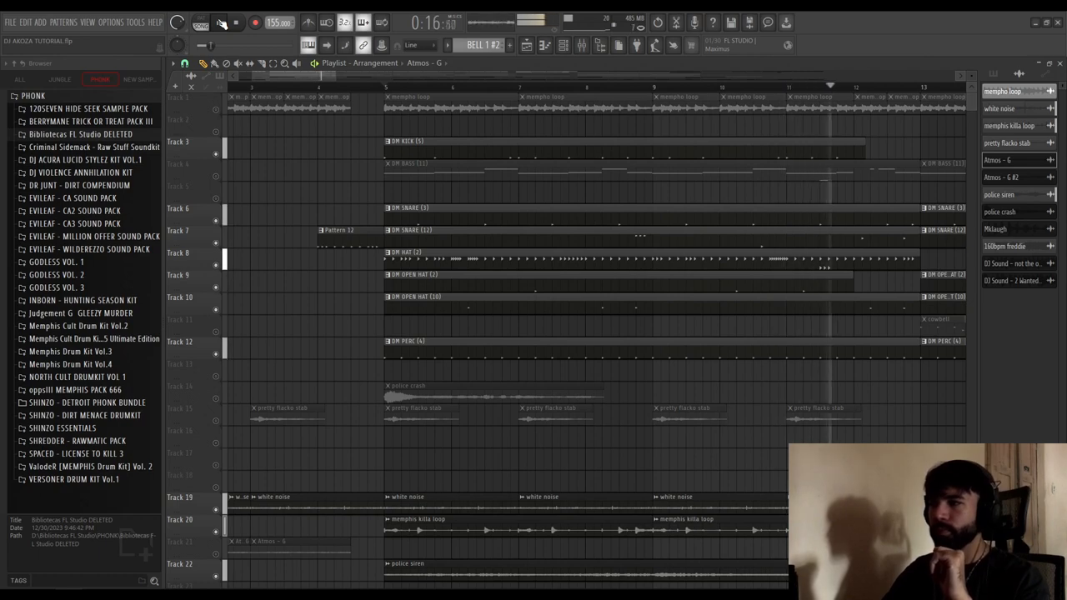
Open the Channel settings window for the police siren clip on Track 22.
{"action": "left_click", "coordinate": [221, 22]}
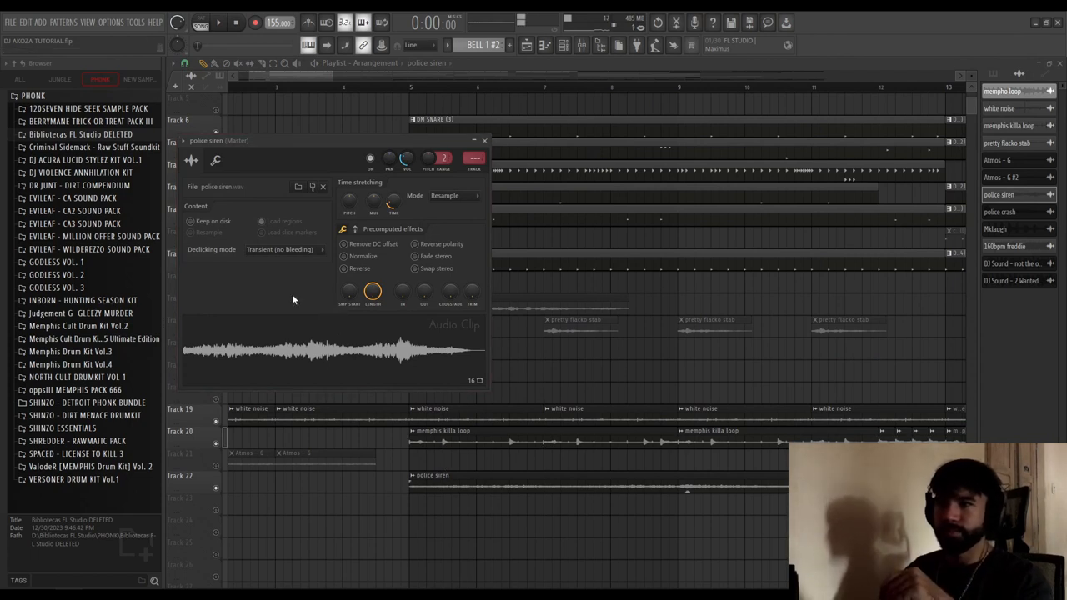
{"action": "left_click", "coordinate": [482, 140]}
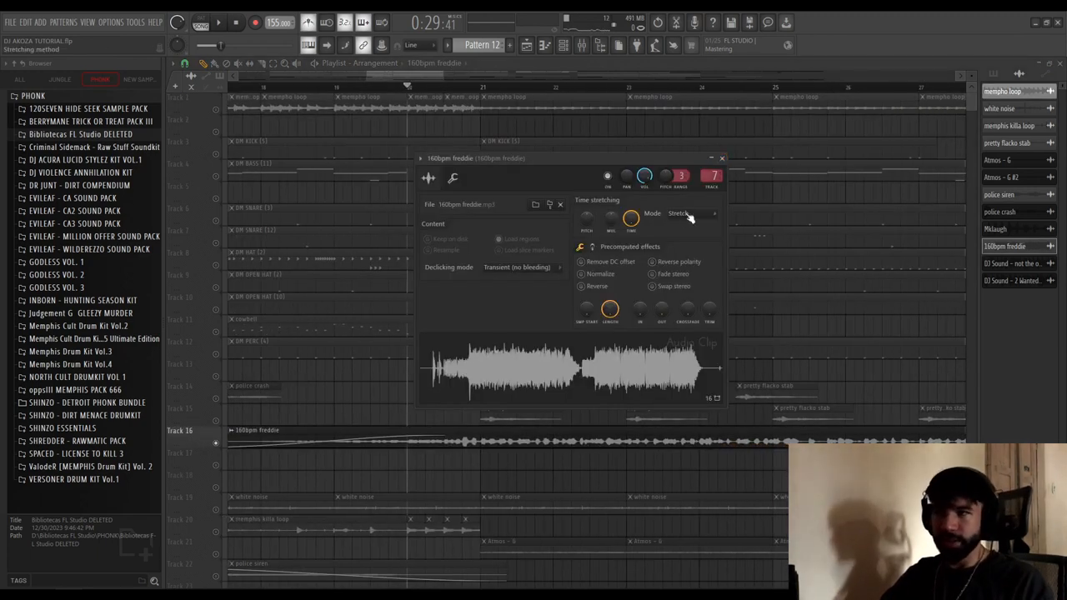
Enter 160 BPM as the 160bpm freddie acapella clip's original tempo.
{"action": "right_click", "coordinate": [238, 434]}
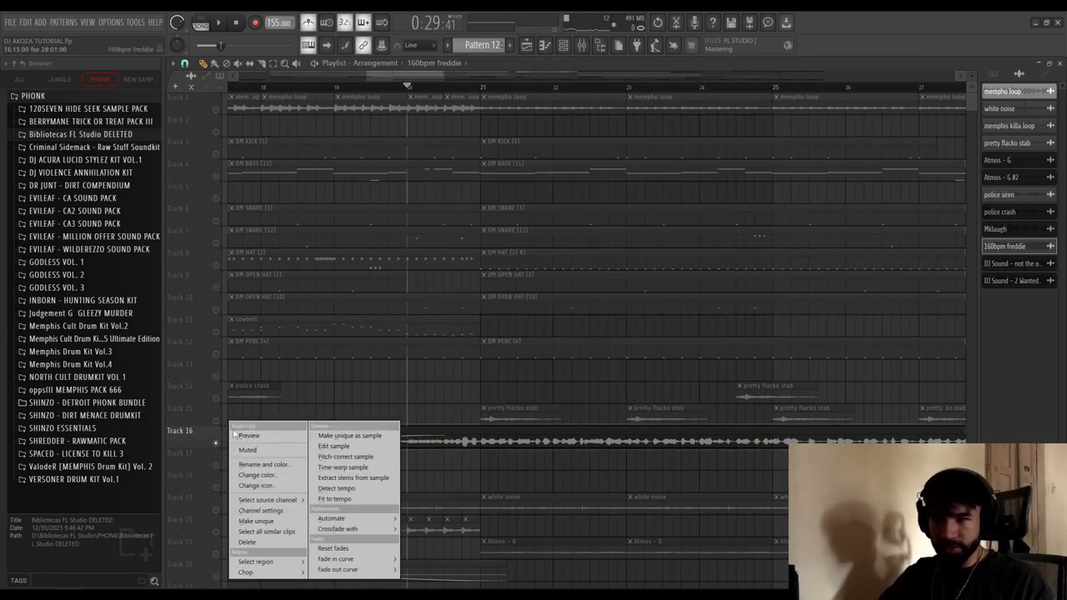
{"action": "left_click", "coordinate": [338, 487]}
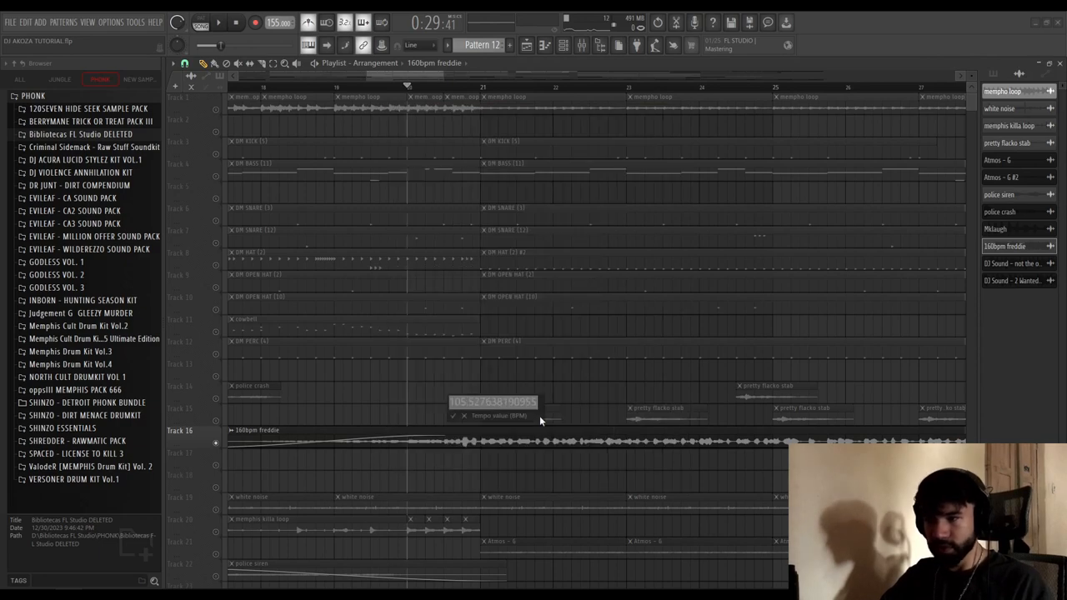
{"action": "type", "text": "160"}
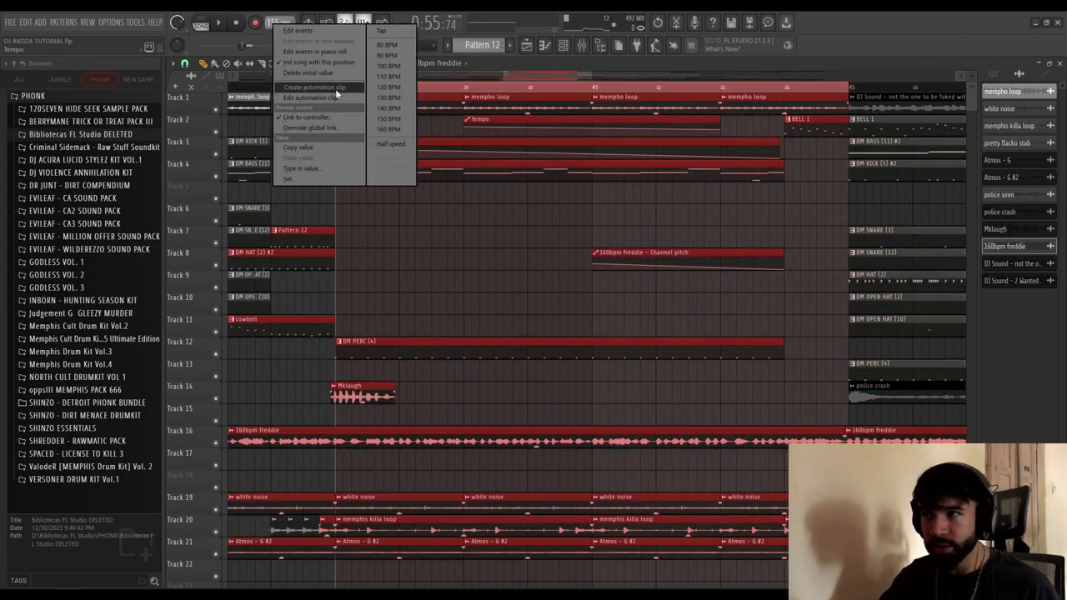
Create a Tempo automation clip that drops the bridge to about 126 BPM.
{"action": "left_click", "coordinate": [316, 87]}
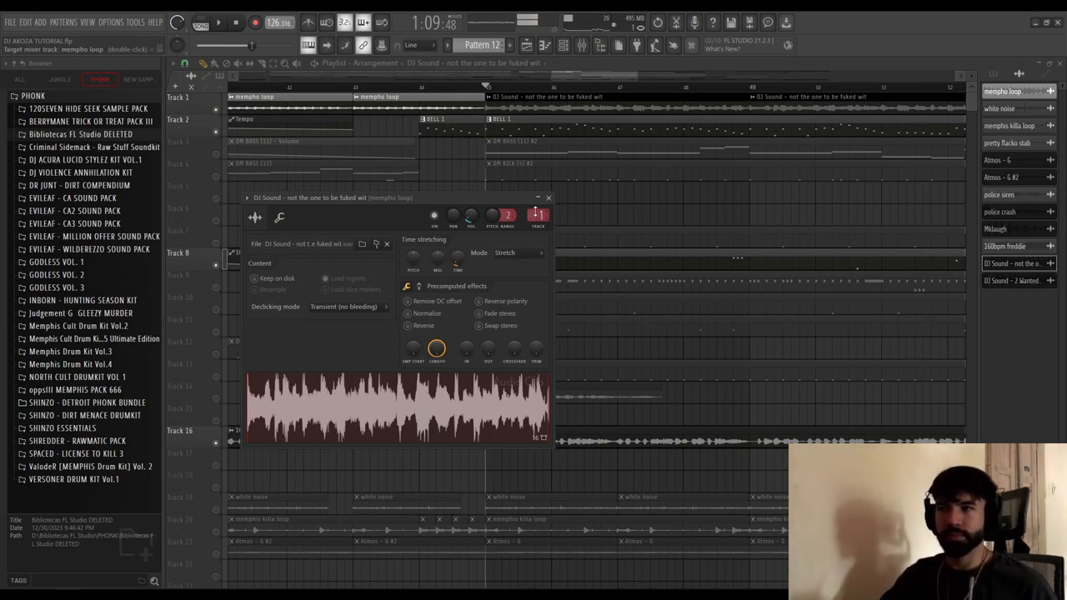
Close the DJ Sound clip settings and begin the bass insert's Flanger Mix automation.
{"action": "left_click", "coordinate": [548, 198]}
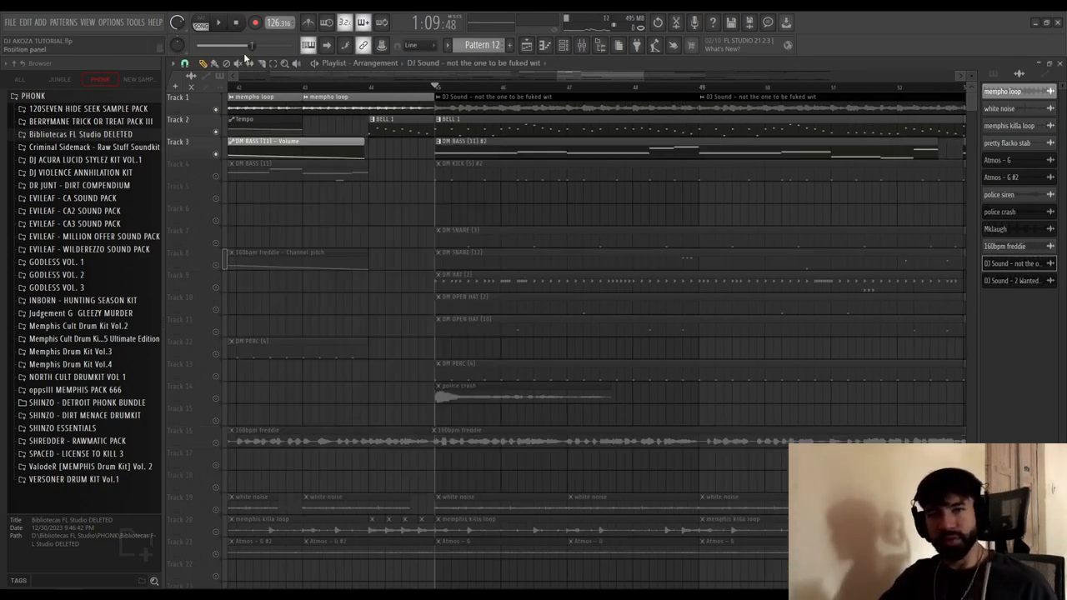
{"action": "left_click", "coordinate": [225, 24]}
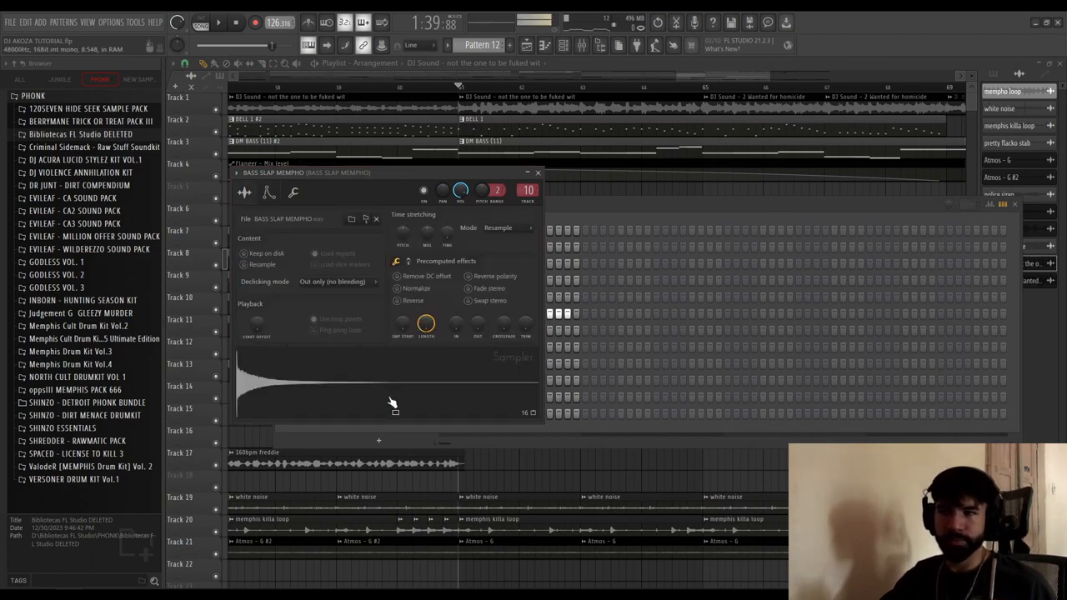
Close the BASS SLAP MEMPHO channel settings to return to the outro arrangement with its automation clips.
{"action": "left_click", "coordinate": [525, 173]}
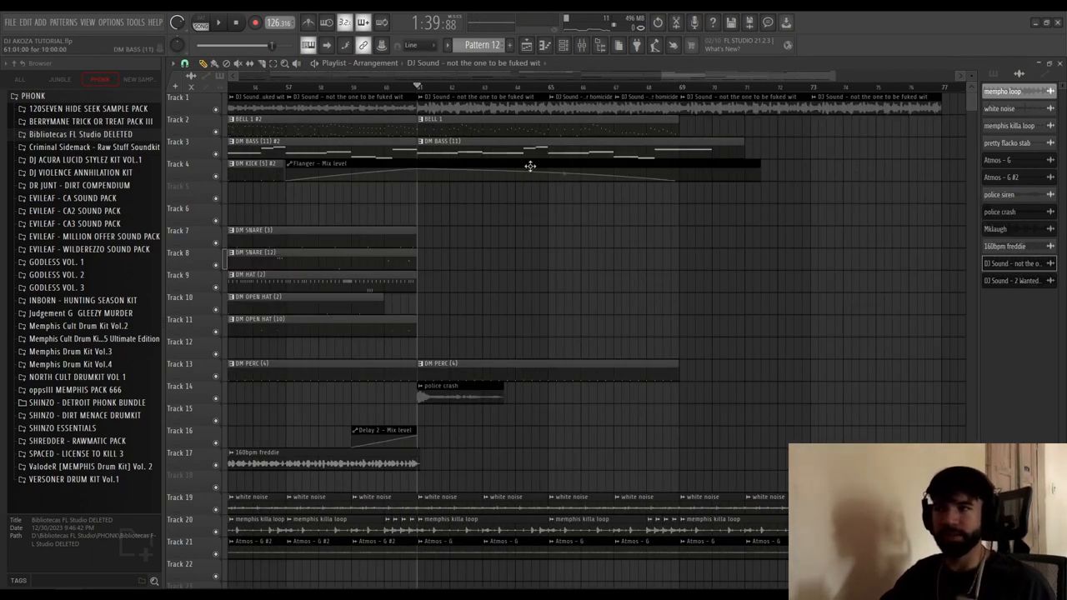